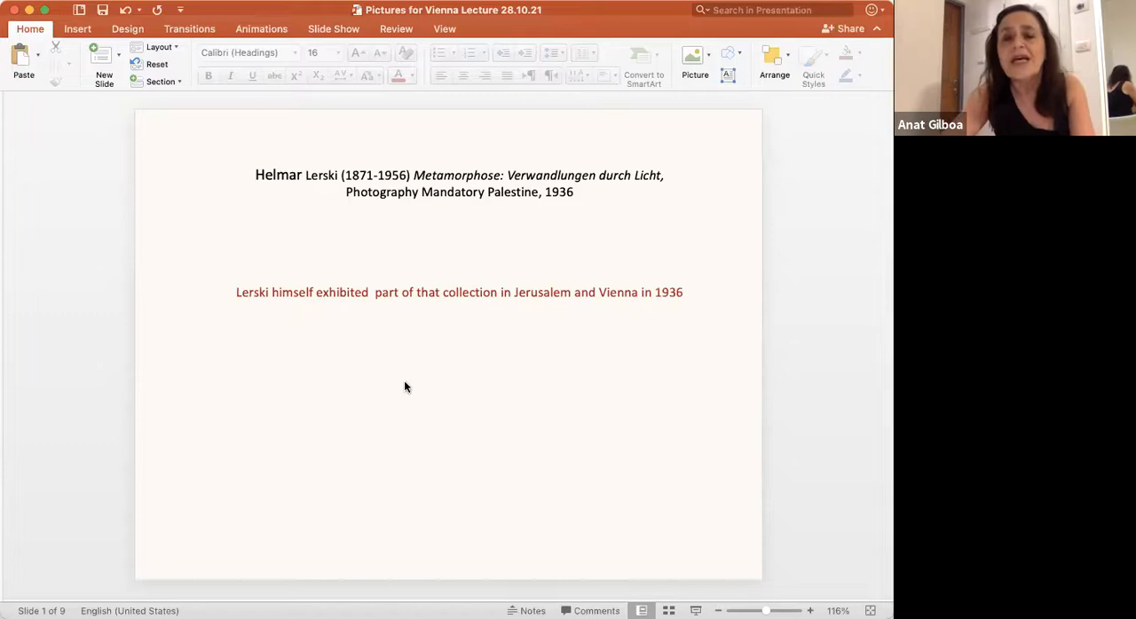
mouse_move(412, 407)
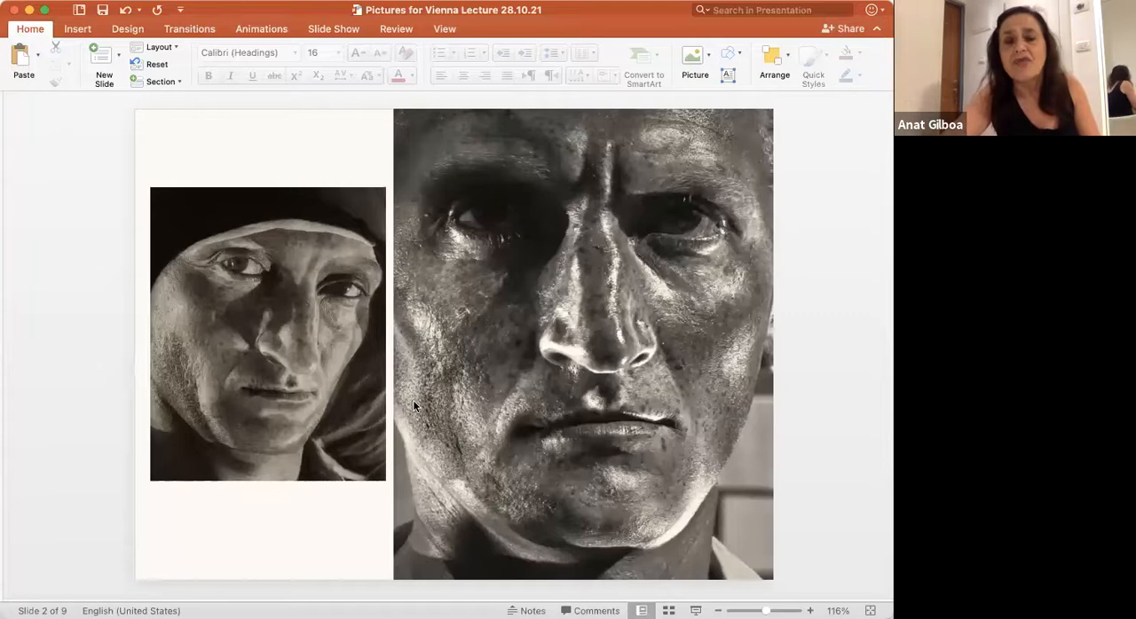
mouse_move(410, 534)
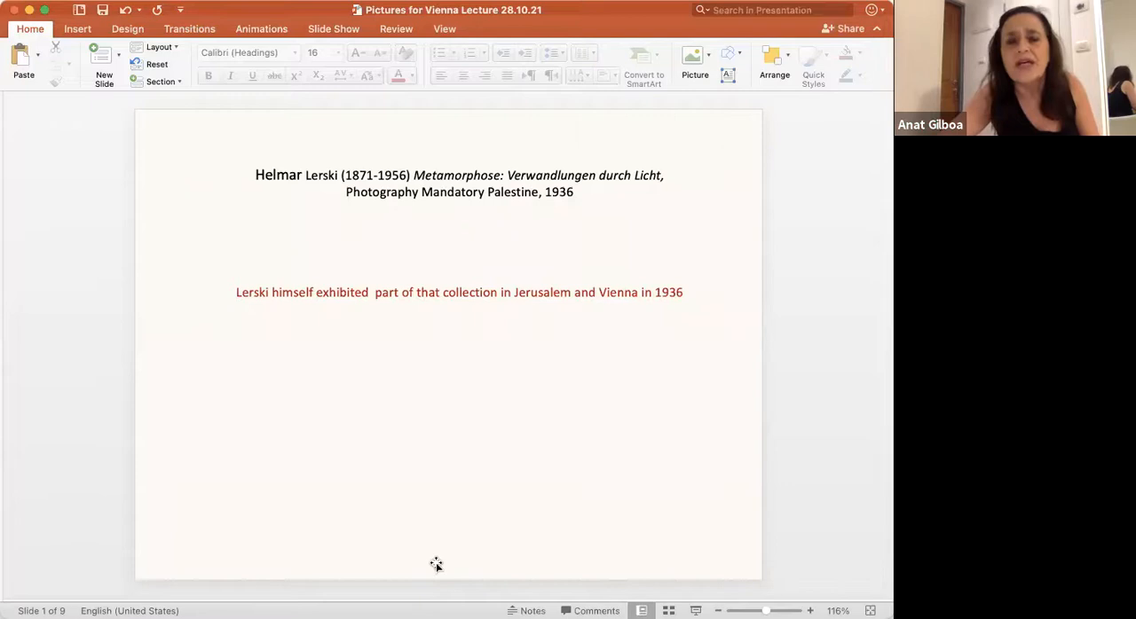
- Advance one slide to the two close-up portraits of the same man's face
key(right)
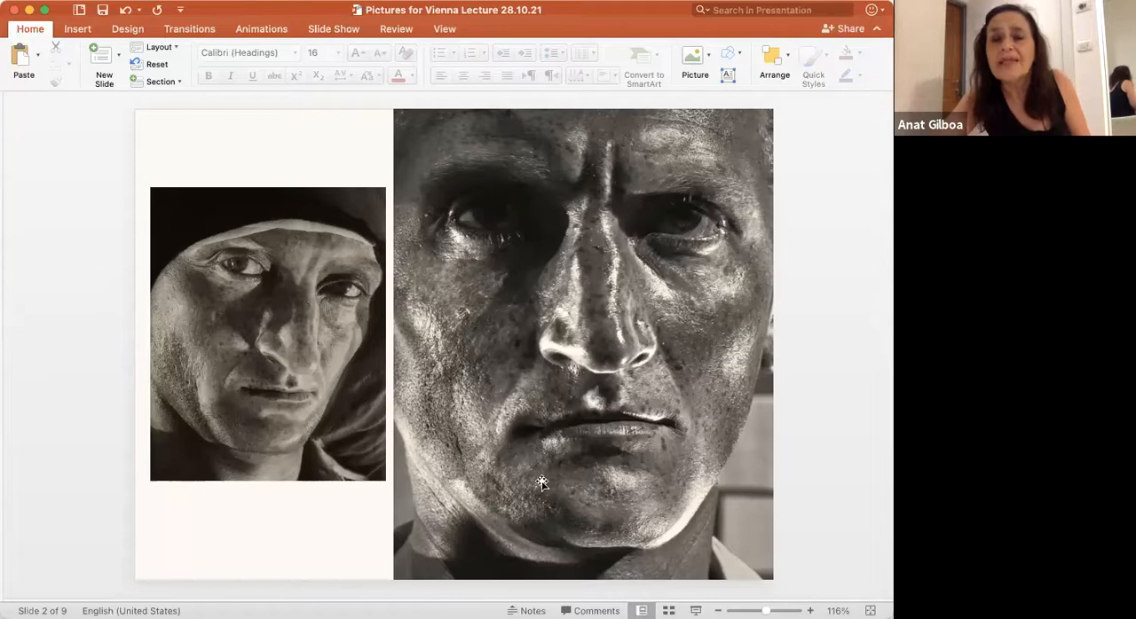
mouse_move(632, 511)
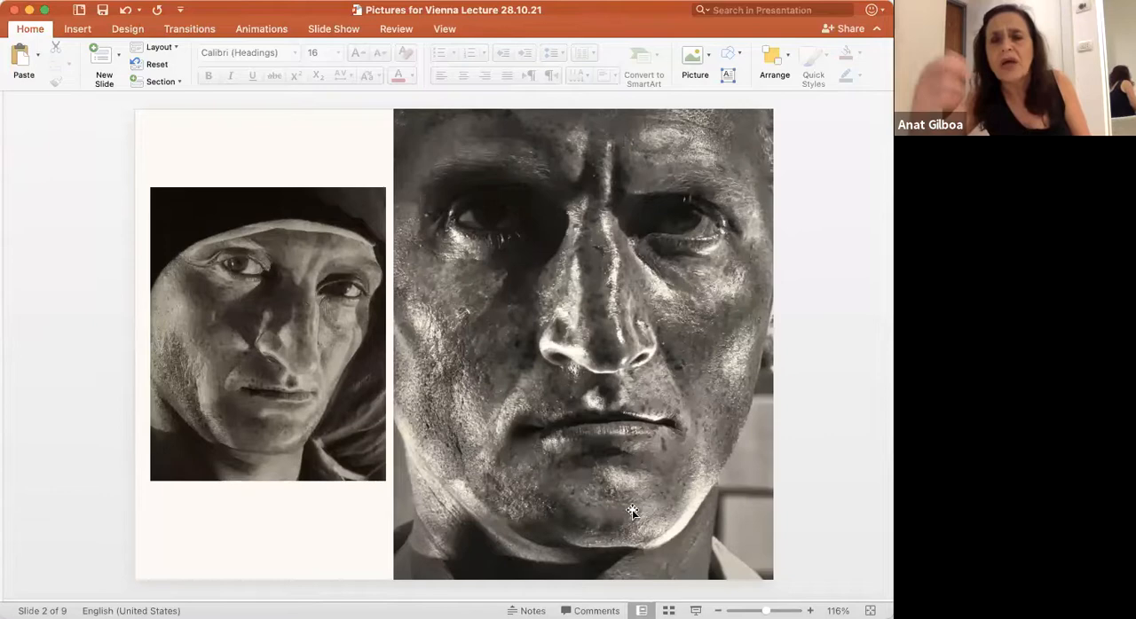
mouse_move(603, 562)
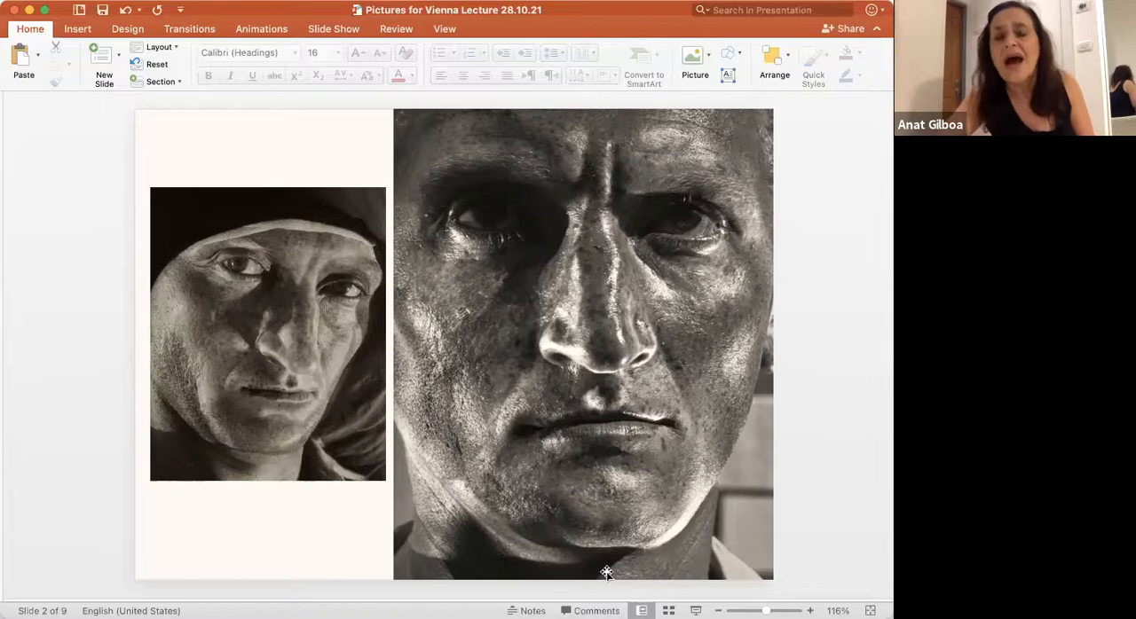
mouse_move(600, 397)
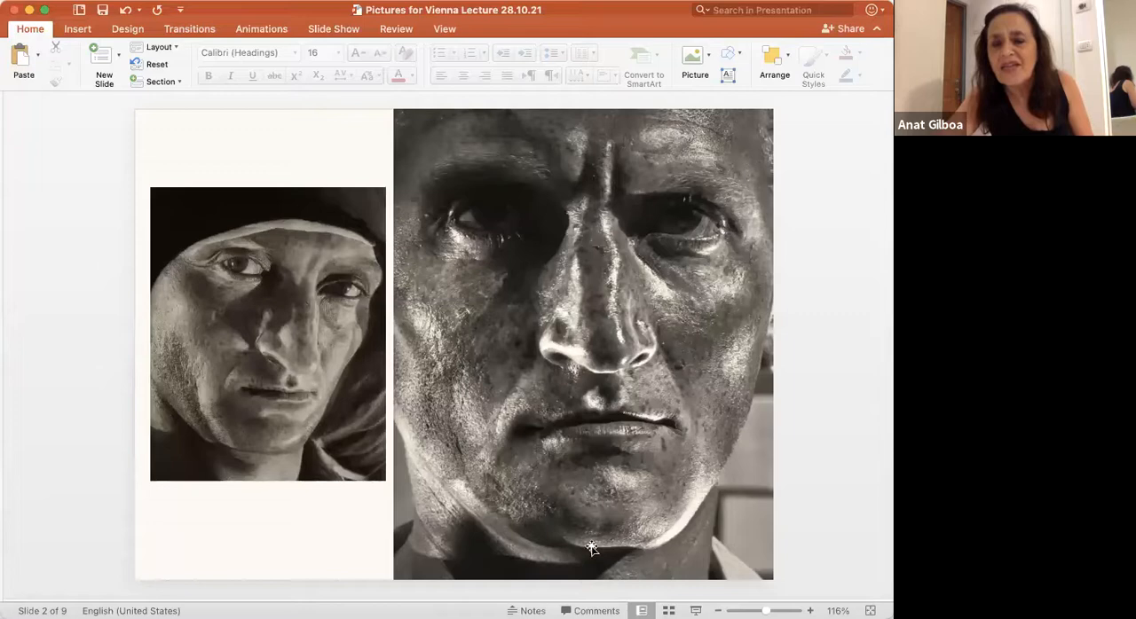
mouse_move(468, 515)
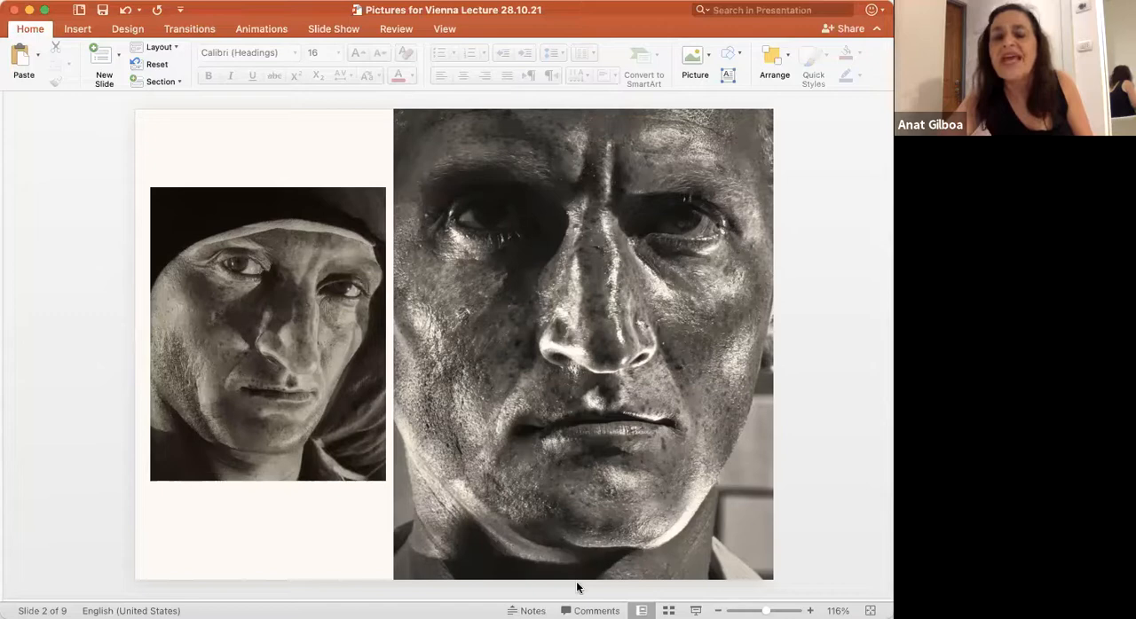
mouse_move(96, 550)
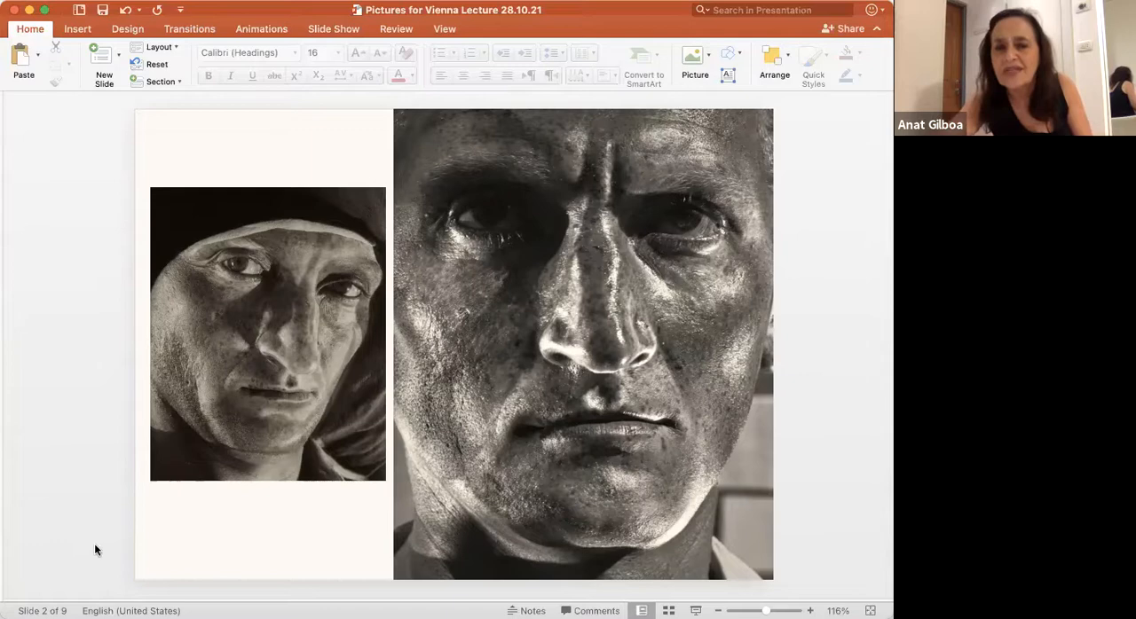
mouse_move(238, 242)
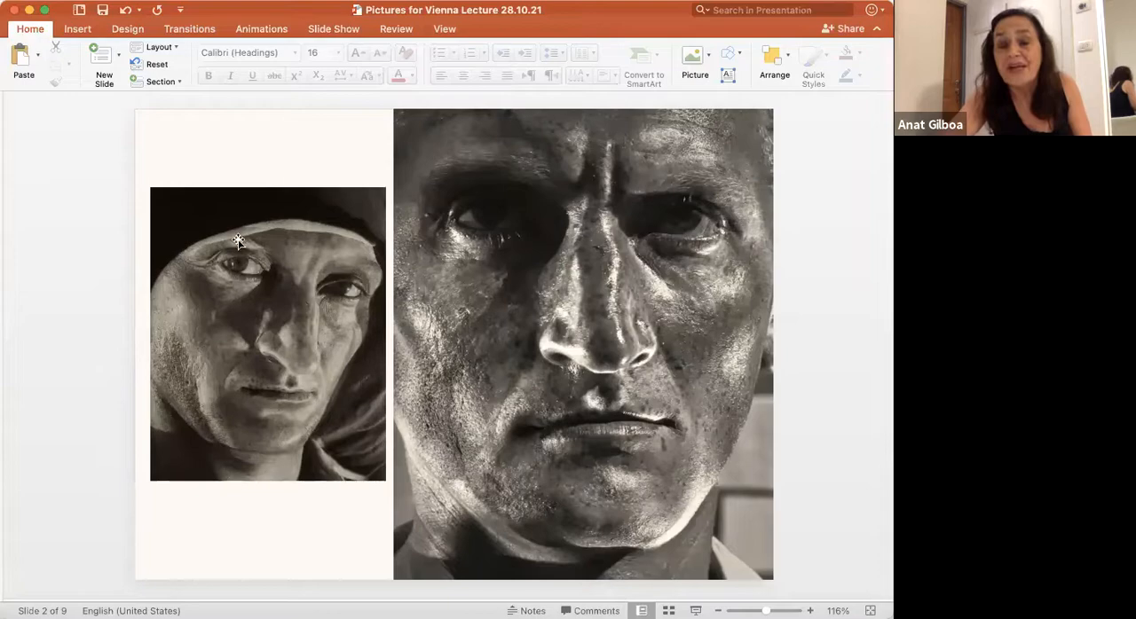
scroll(down, 3)
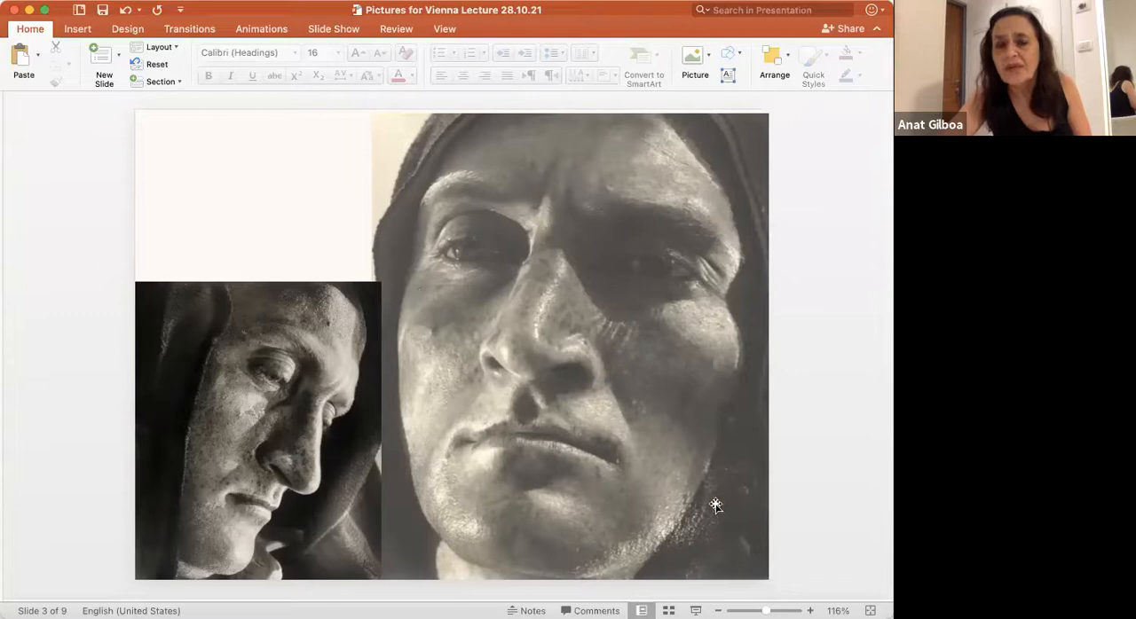
mouse_move(267, 479)
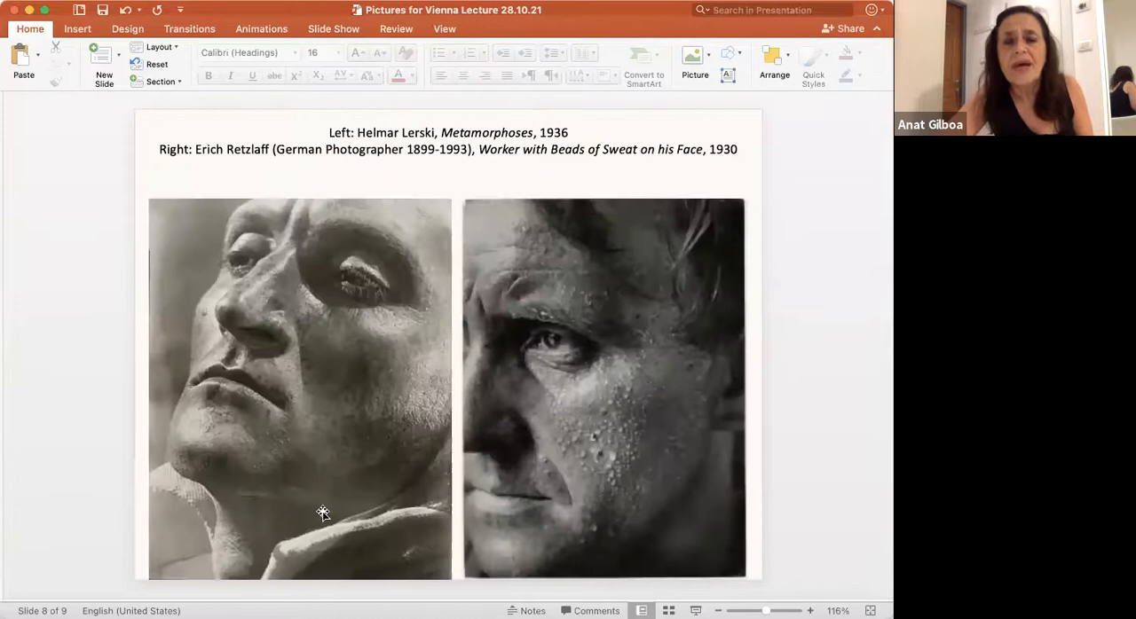
mouse_move(328, 422)
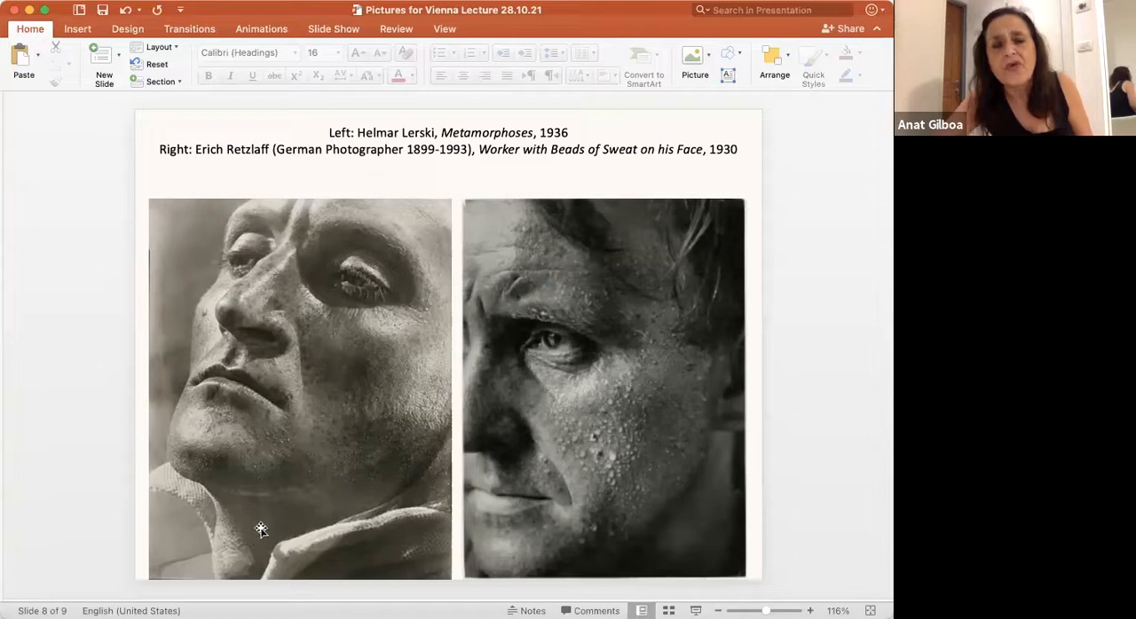
mouse_move(239, 516)
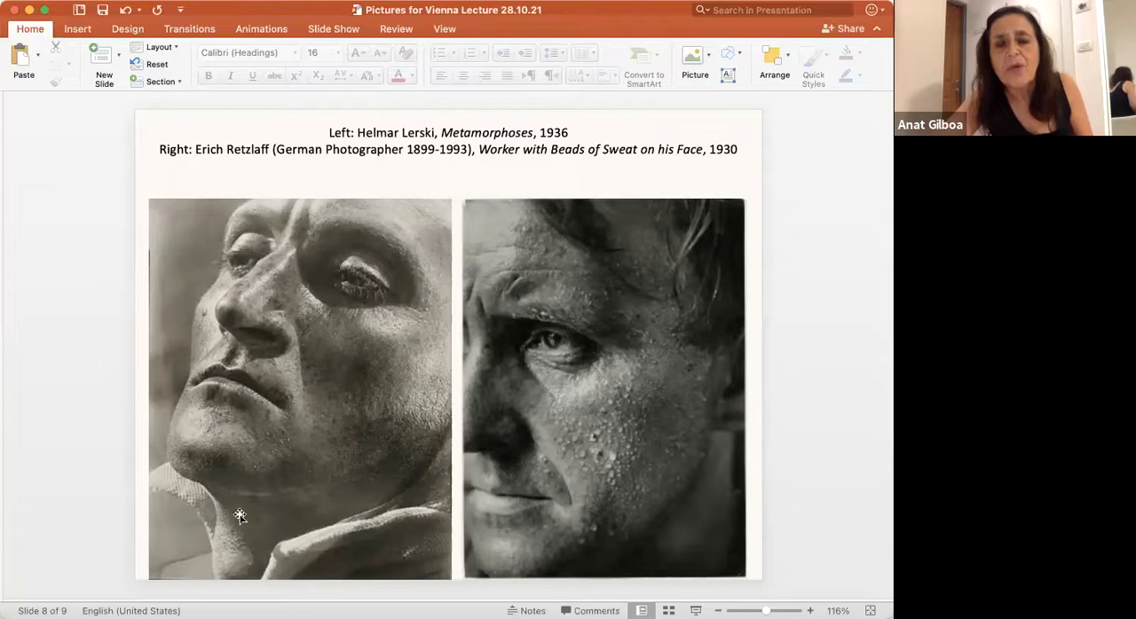
mouse_move(547, 422)
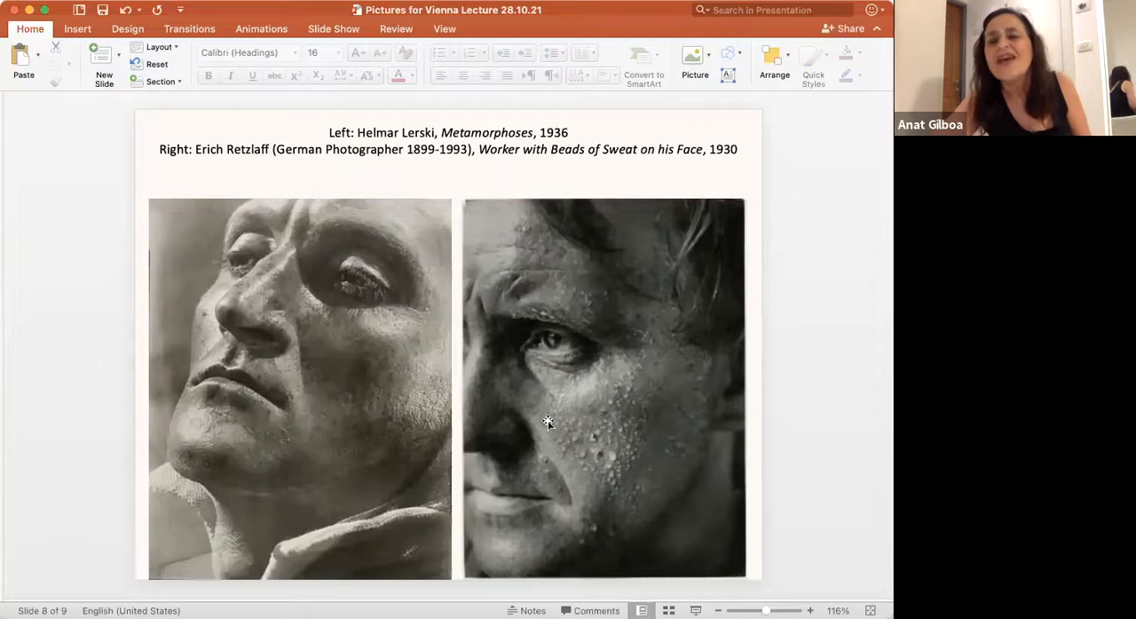
click(300, 390)
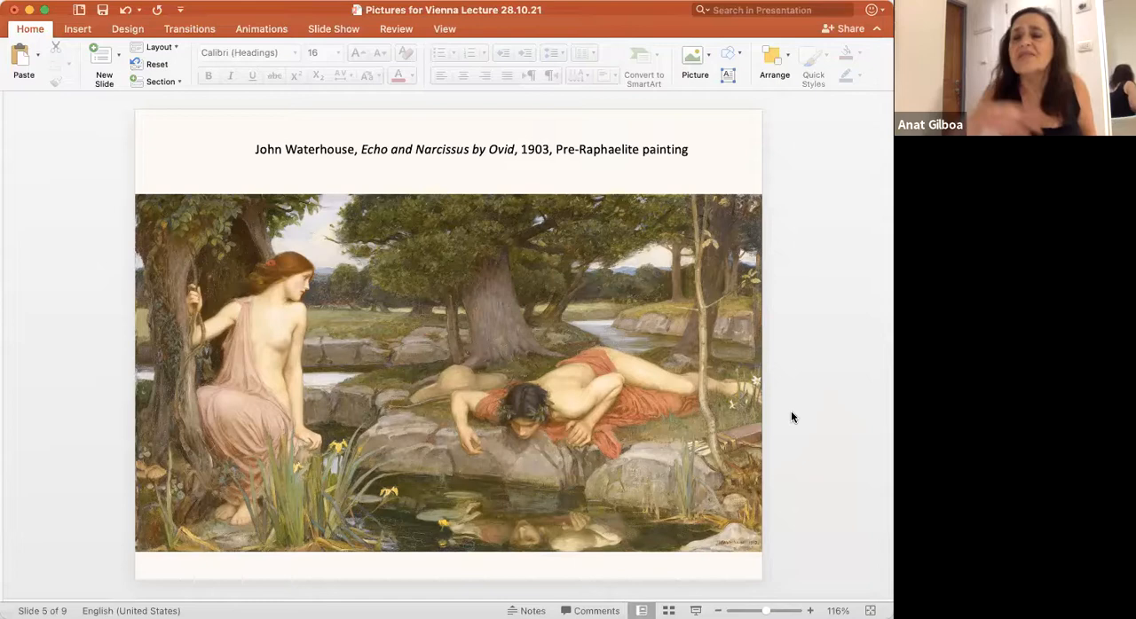
mouse_move(629, 515)
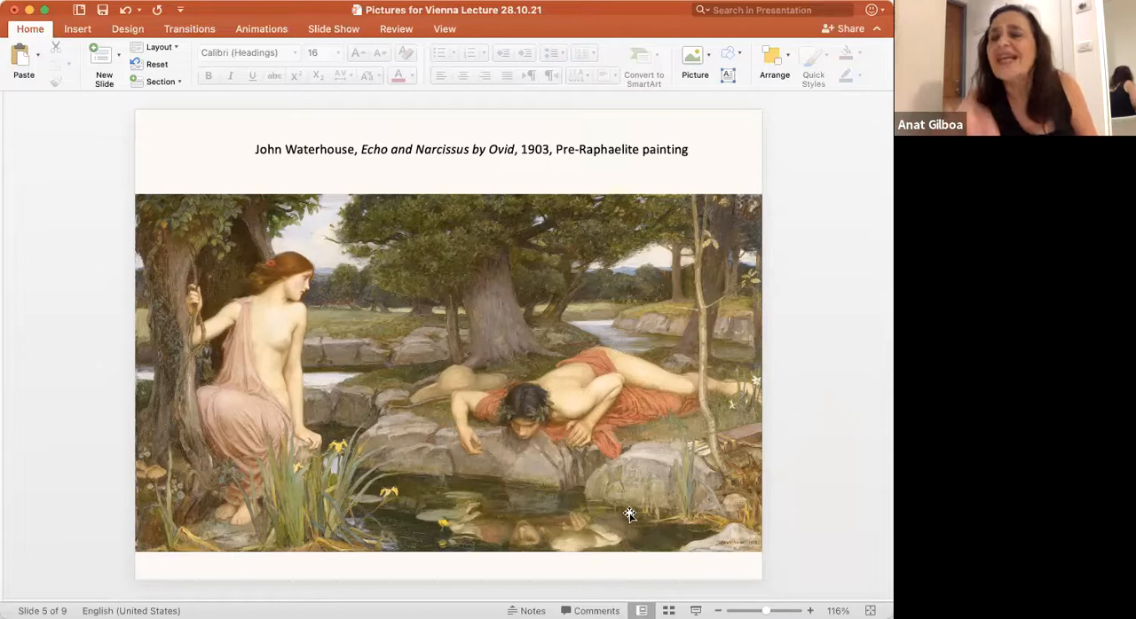
mouse_move(544, 506)
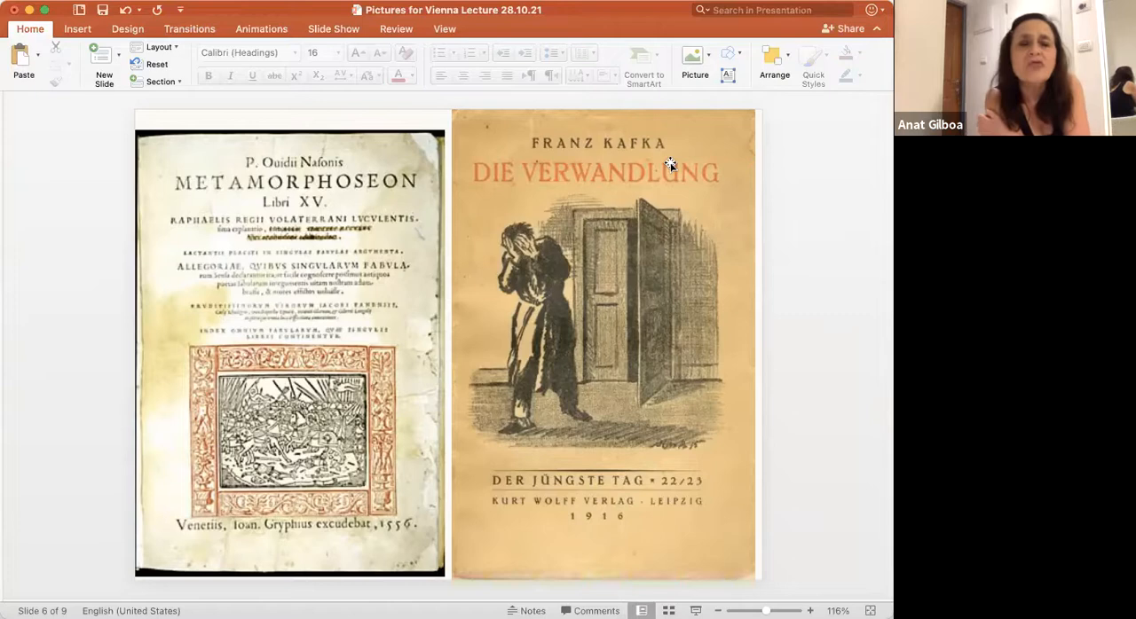
mouse_move(383, 412)
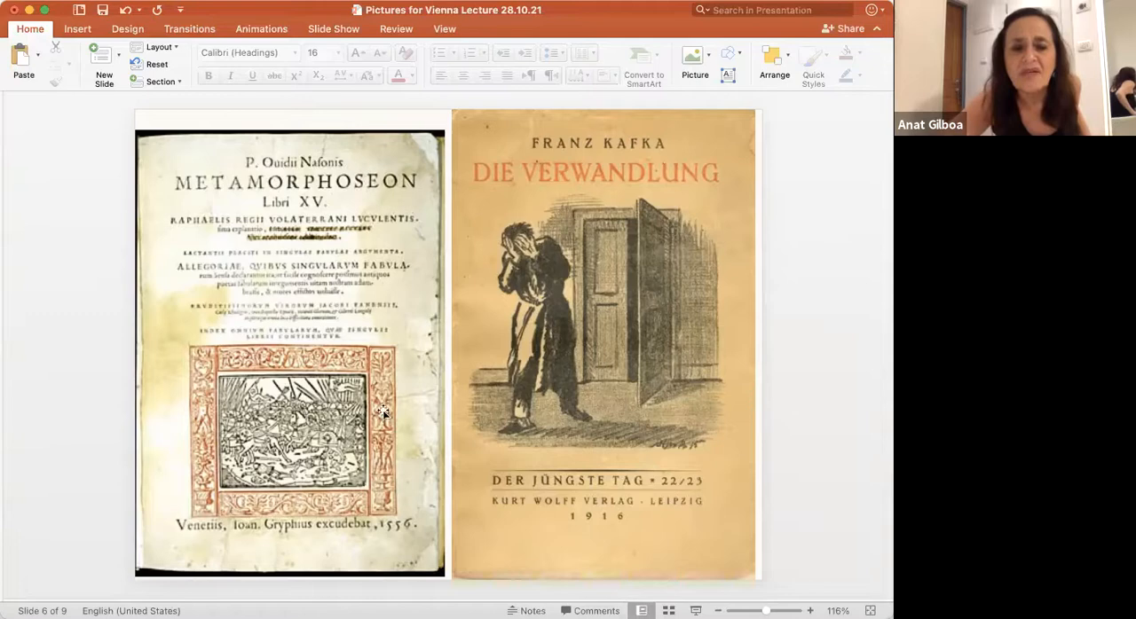
mouse_move(405, 489)
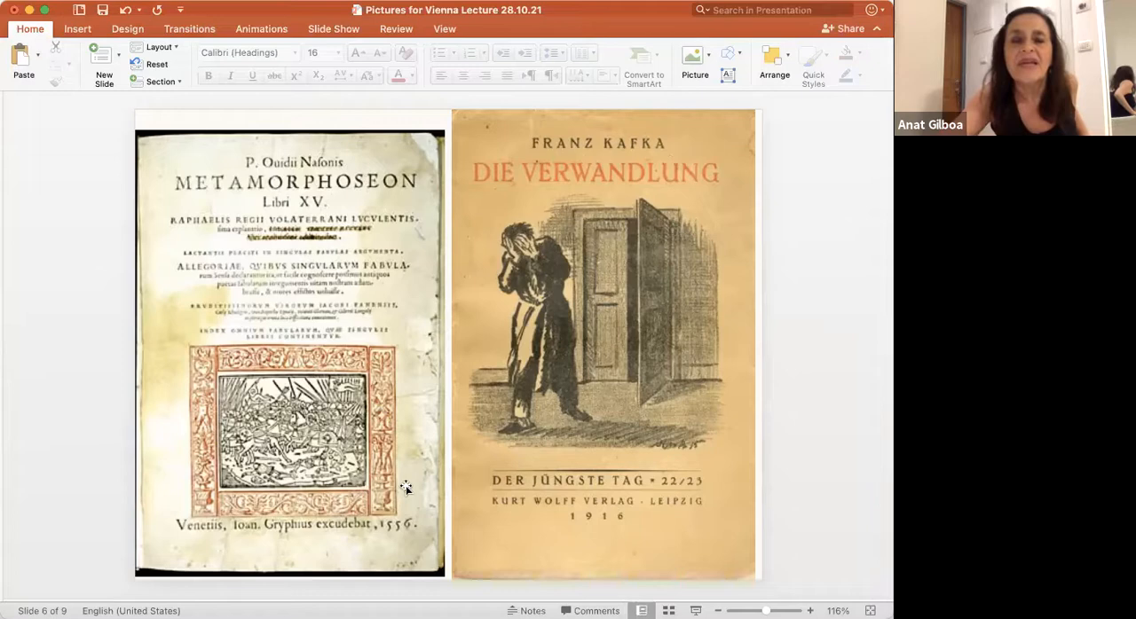
mouse_move(405, 422)
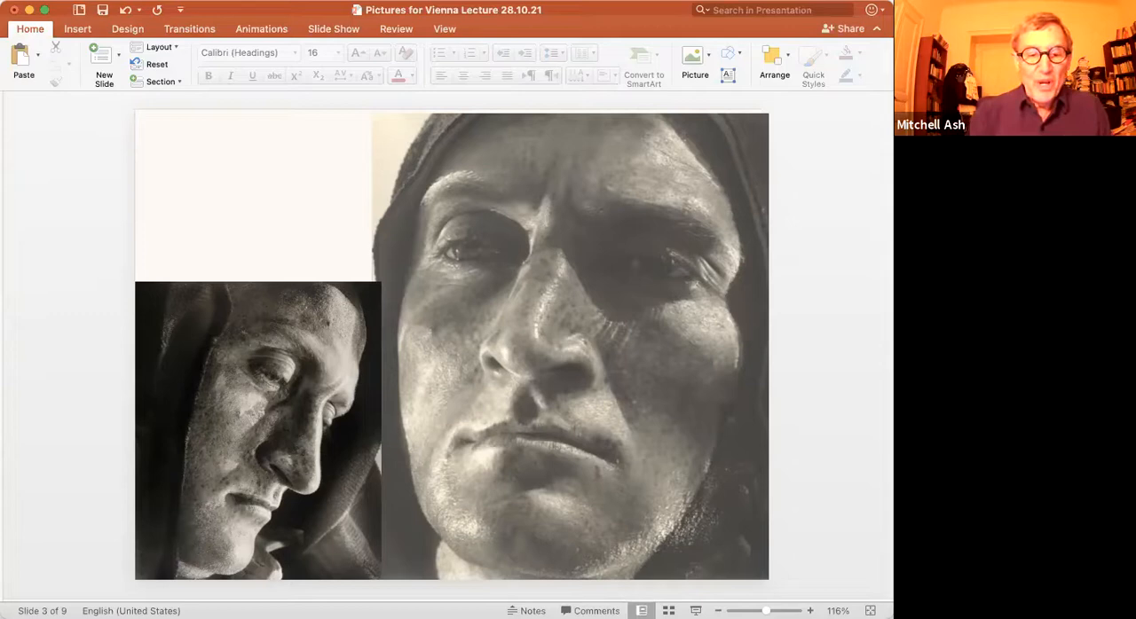
mouse_move(884, 287)
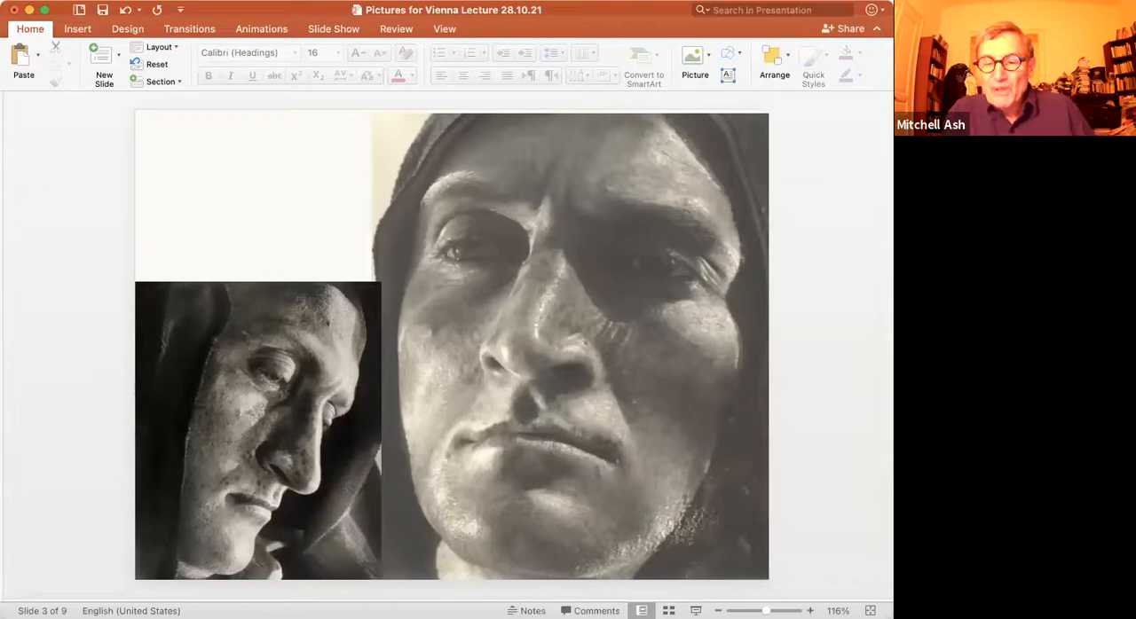
mouse_move(524, 572)
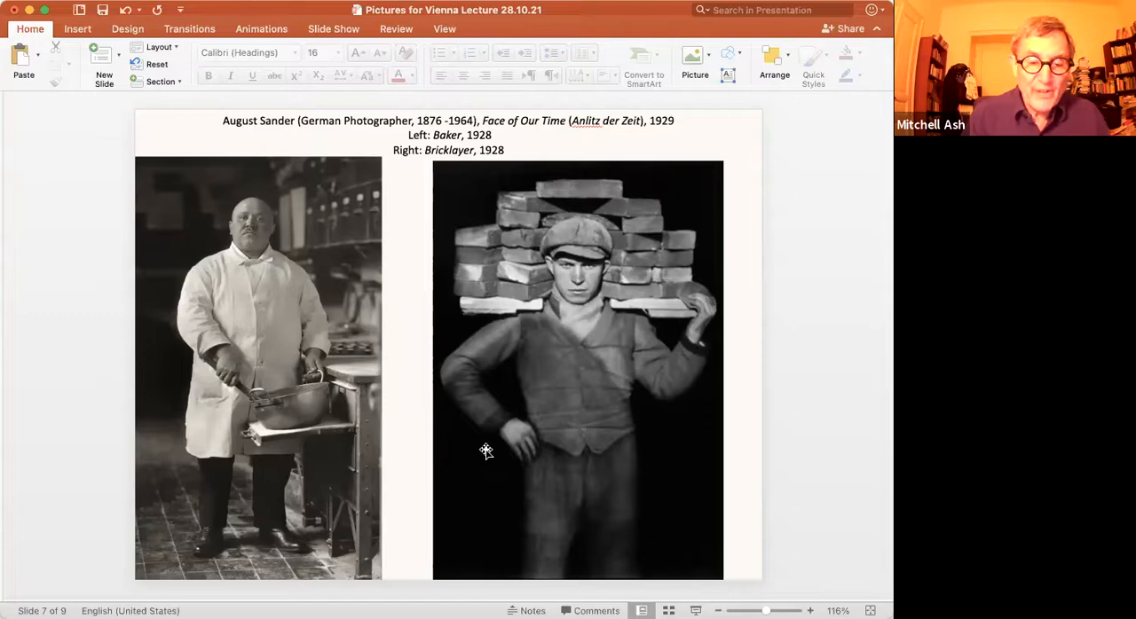
mouse_move(696, 433)
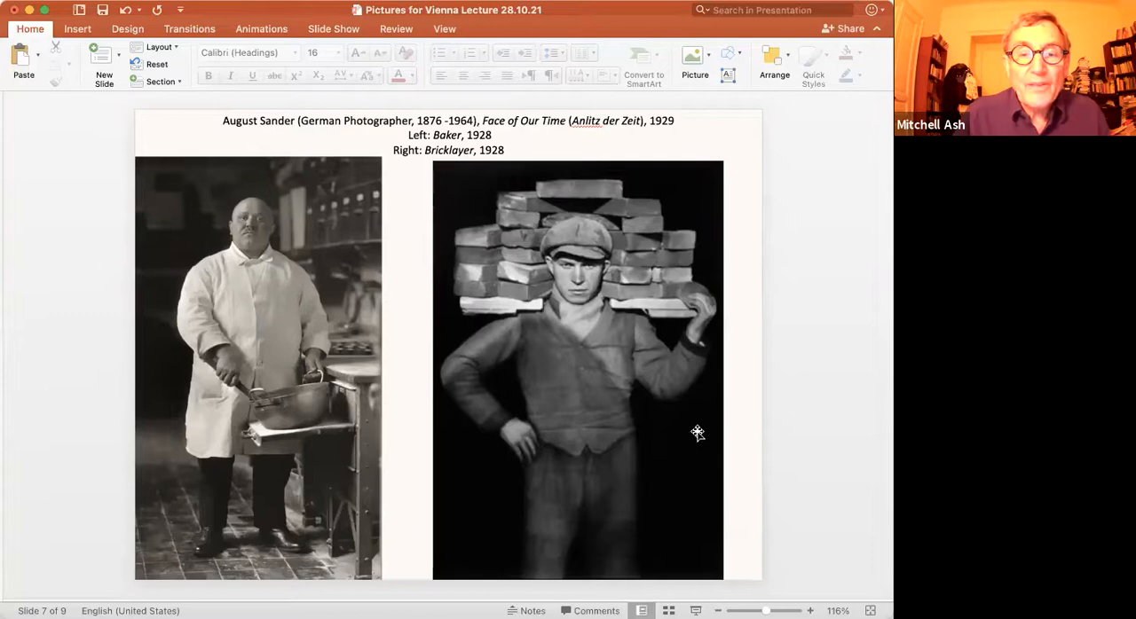
mouse_move(518, 156)
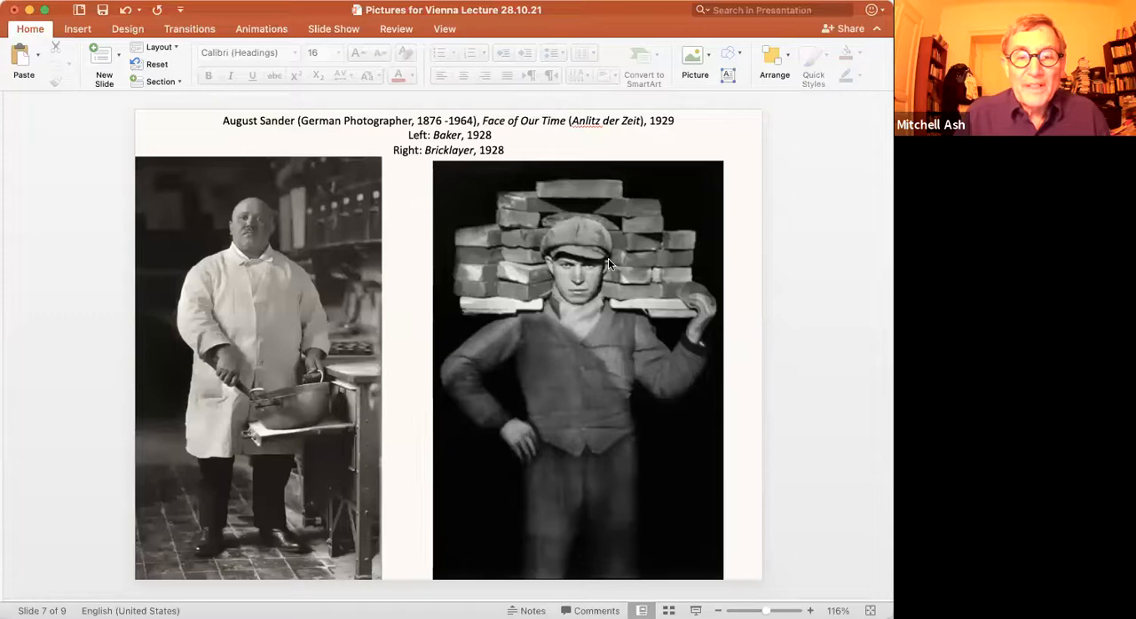
mouse_move(621, 323)
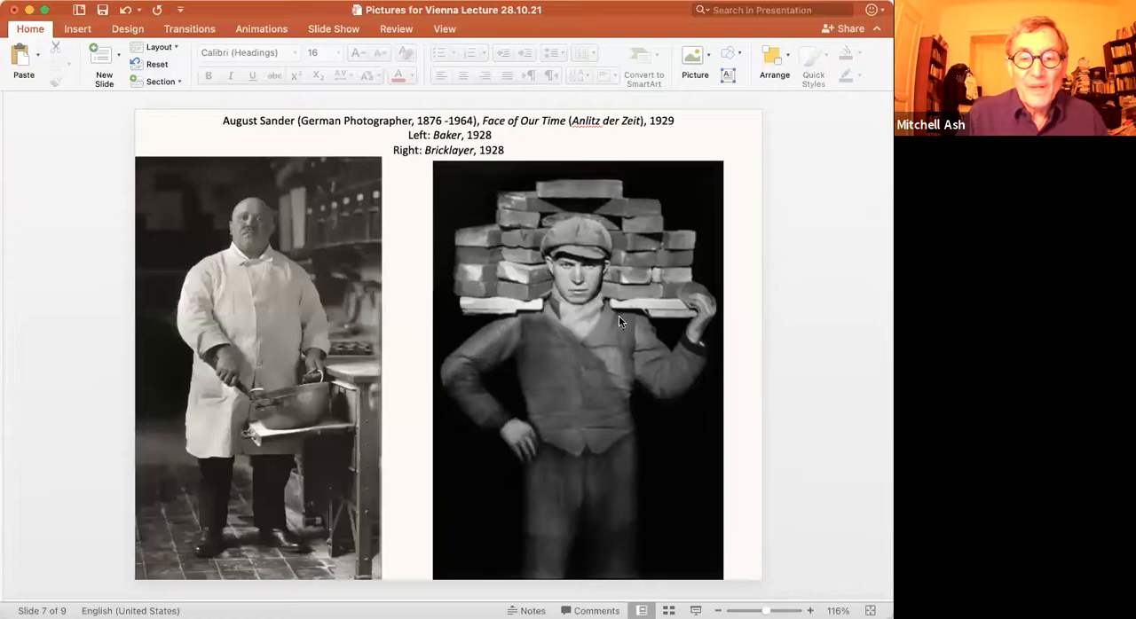
mouse_move(590, 401)
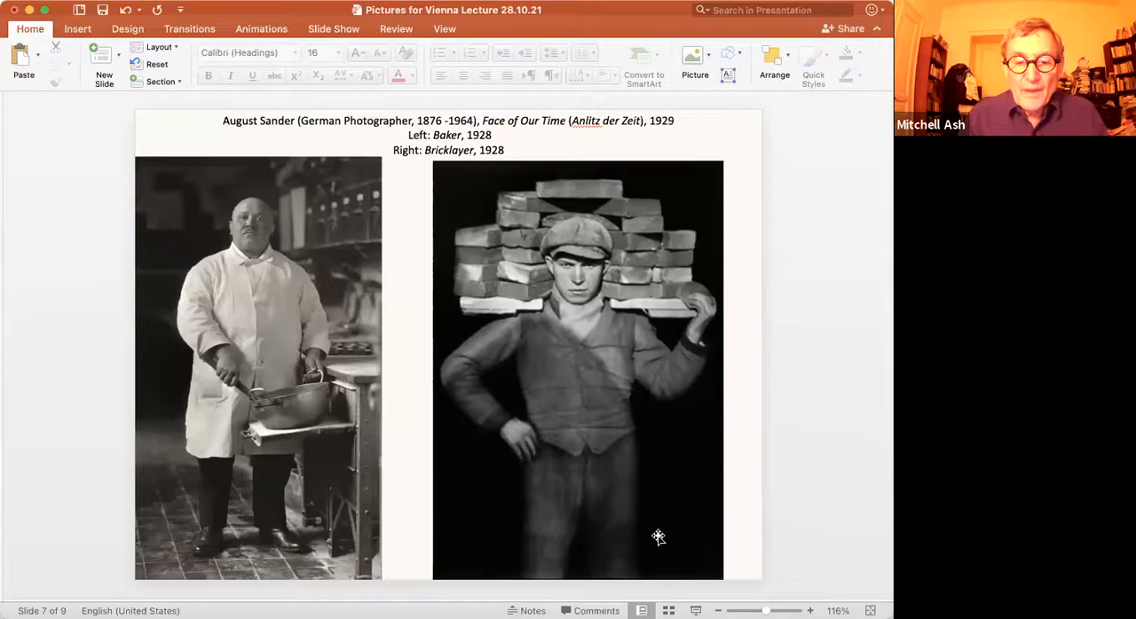
mouse_move(697, 506)
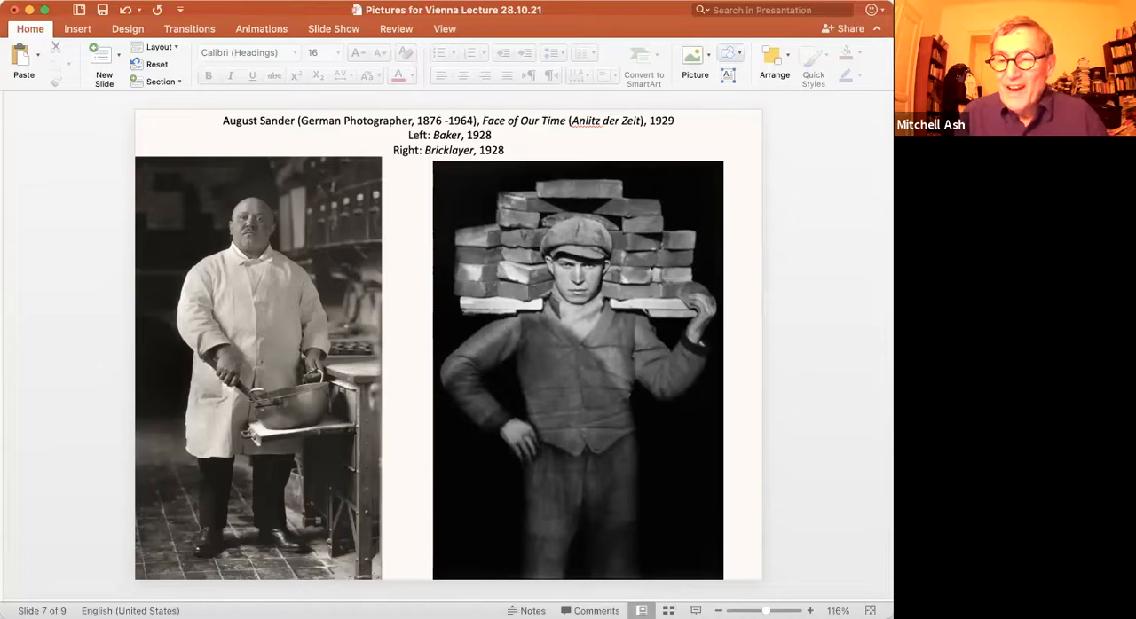
mouse_move(513, 168)
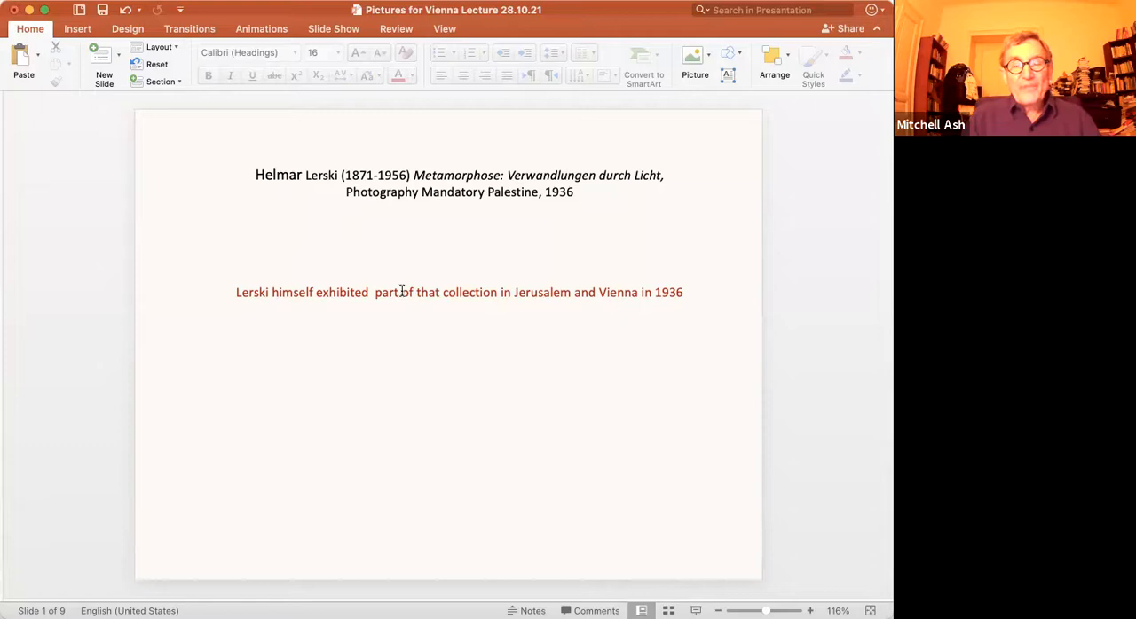
mouse_move(543, 488)
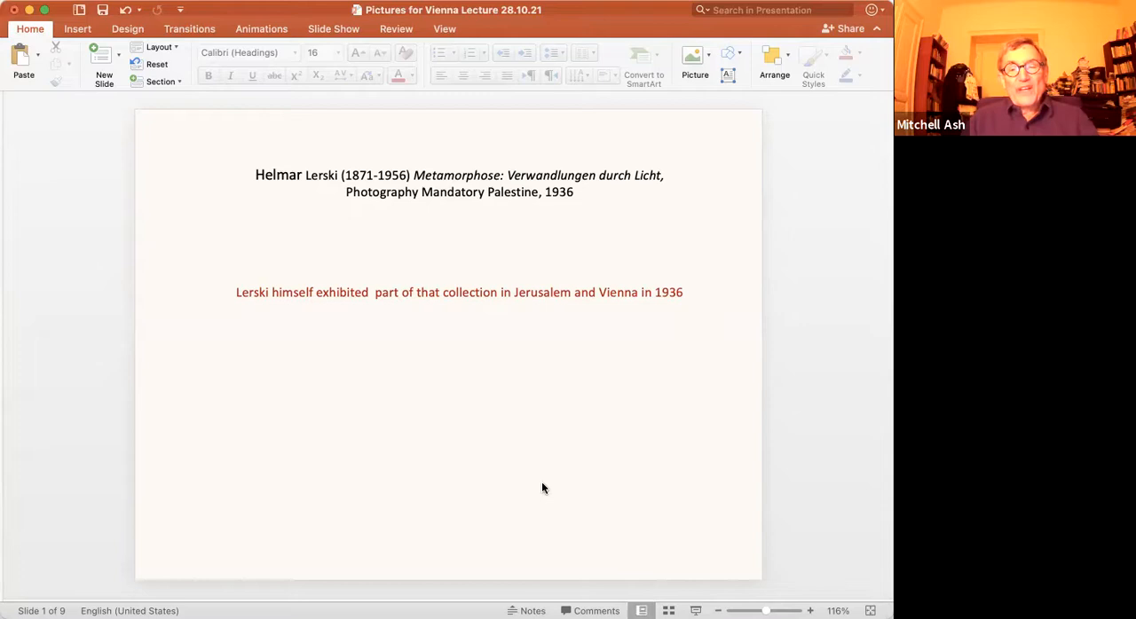
mouse_move(558, 453)
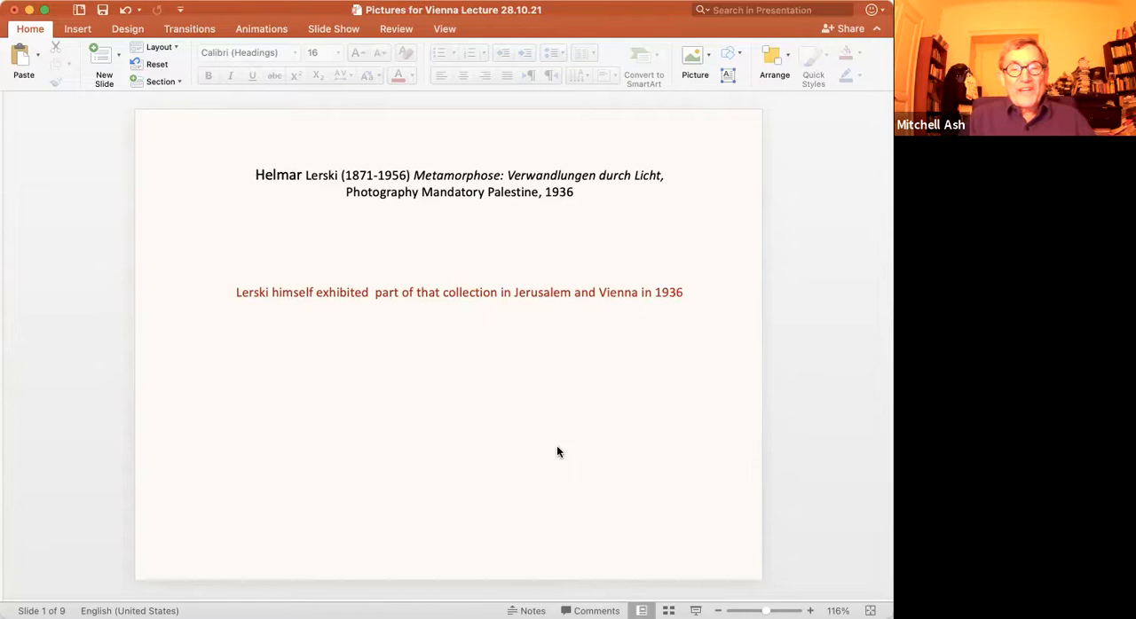
mouse_move(561, 444)
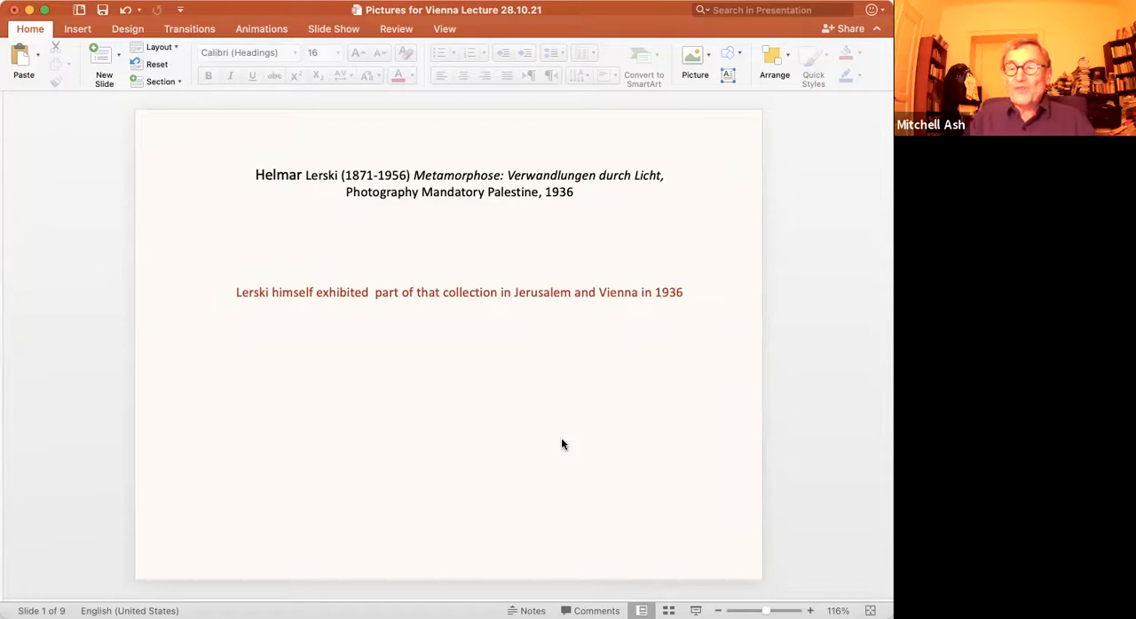
mouse_move(442, 476)
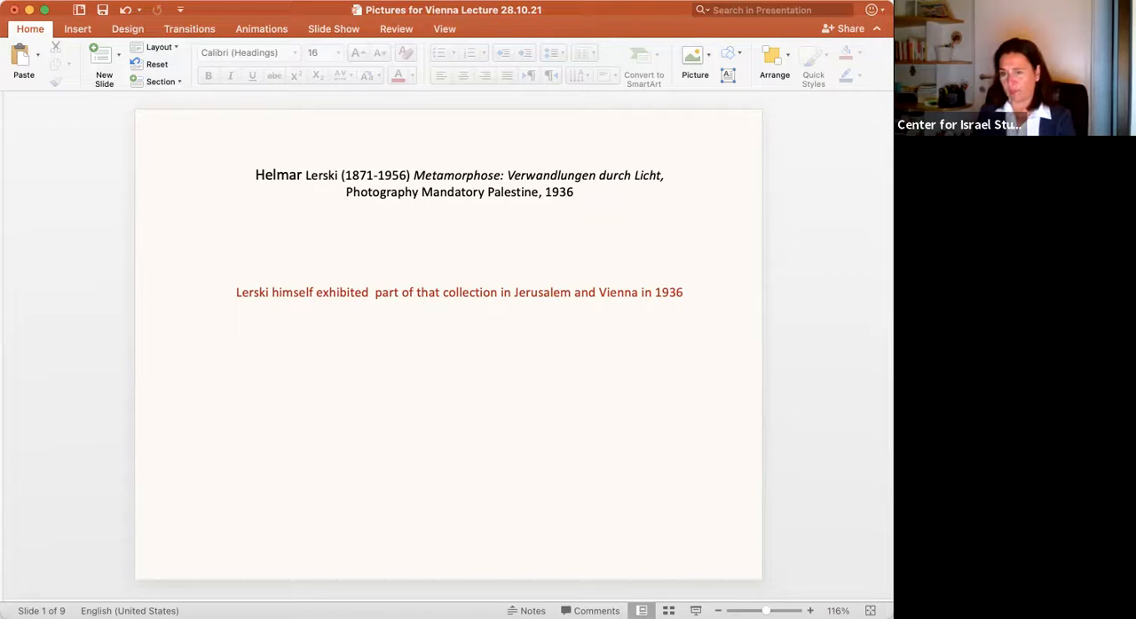
mouse_move(849, 522)
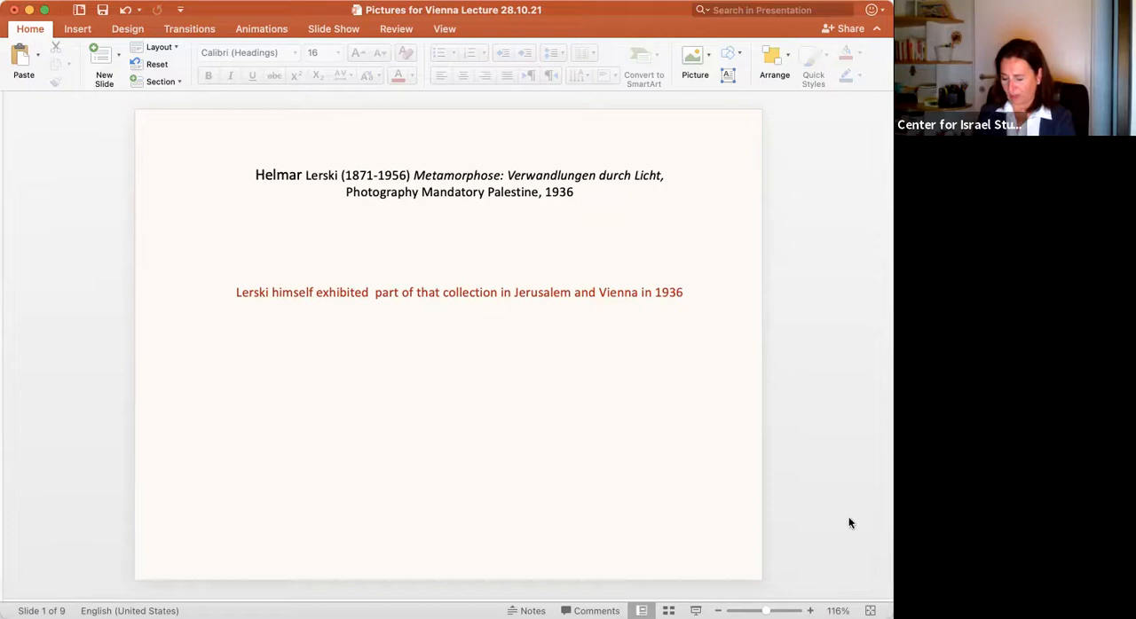